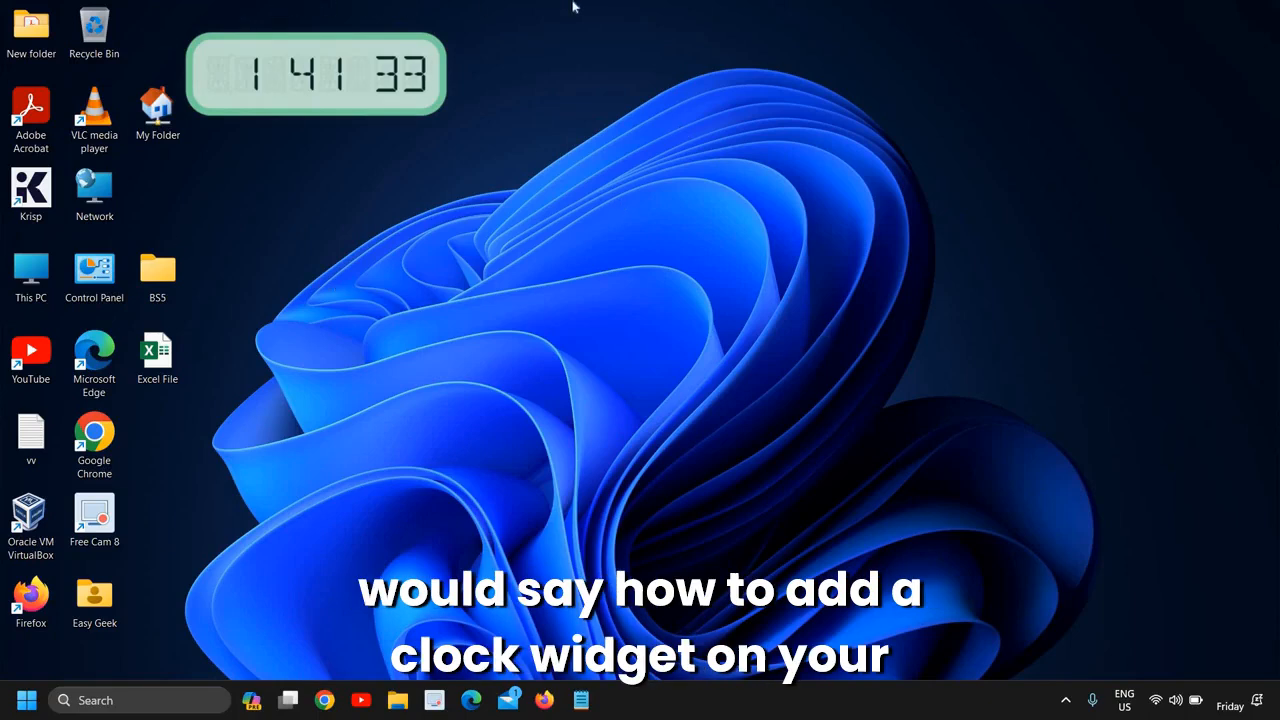
mouse_move(560, 314)
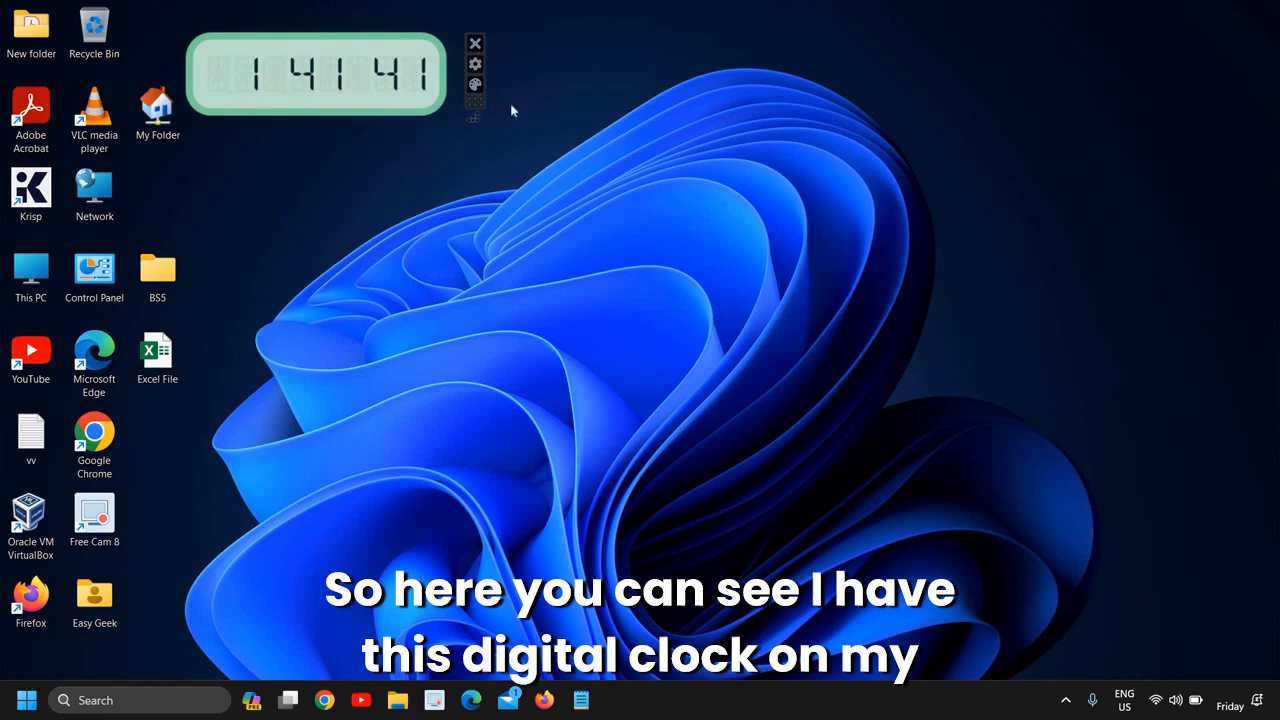
mouse_move(420, 224)
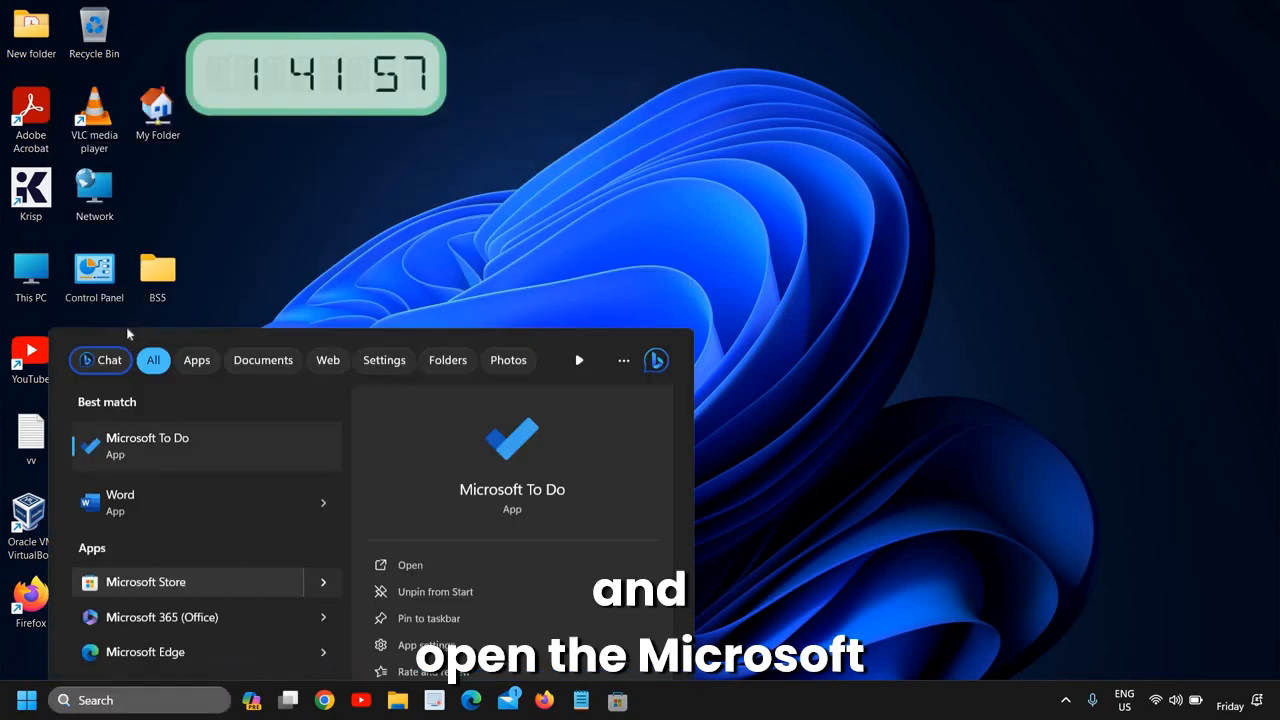
Search Microsoft Store for 'clock widget', listing Widget Launcher first.
left_click(144, 582)
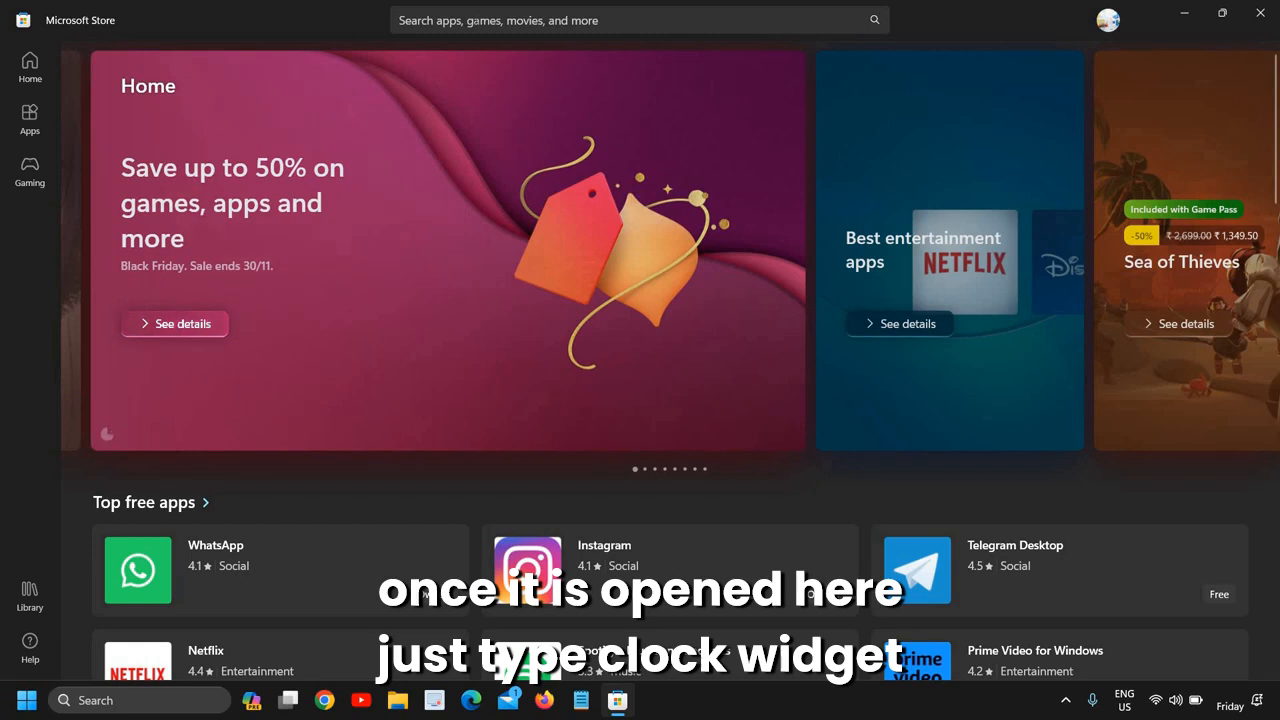
type("clock widget")
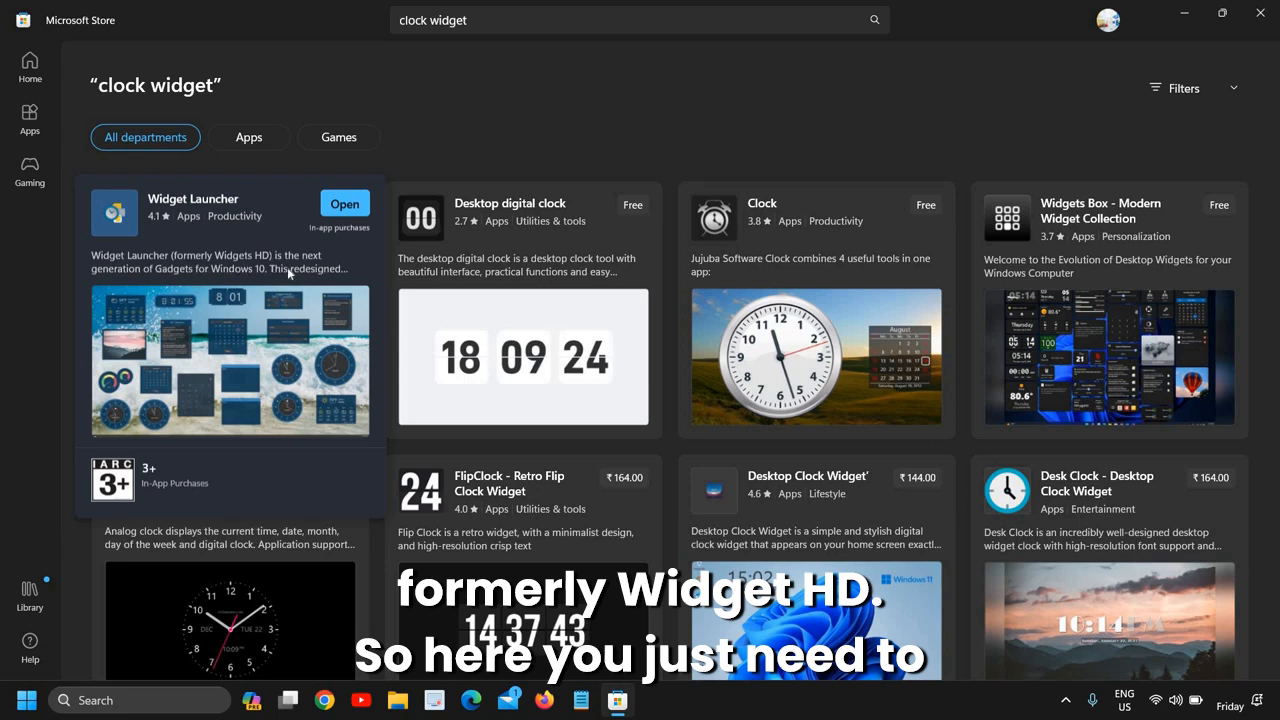
Launch Widget Launcher from its Microsoft Store product page.
left_click(192, 210)
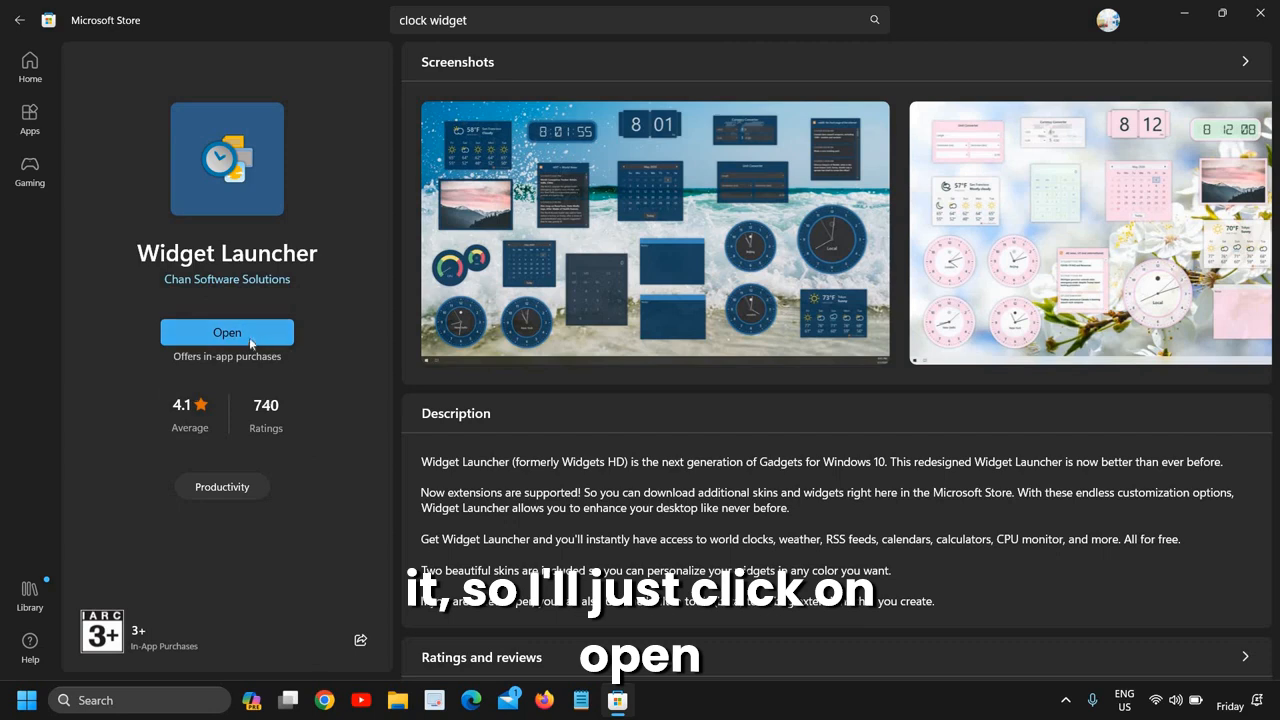
left_click(228, 332)
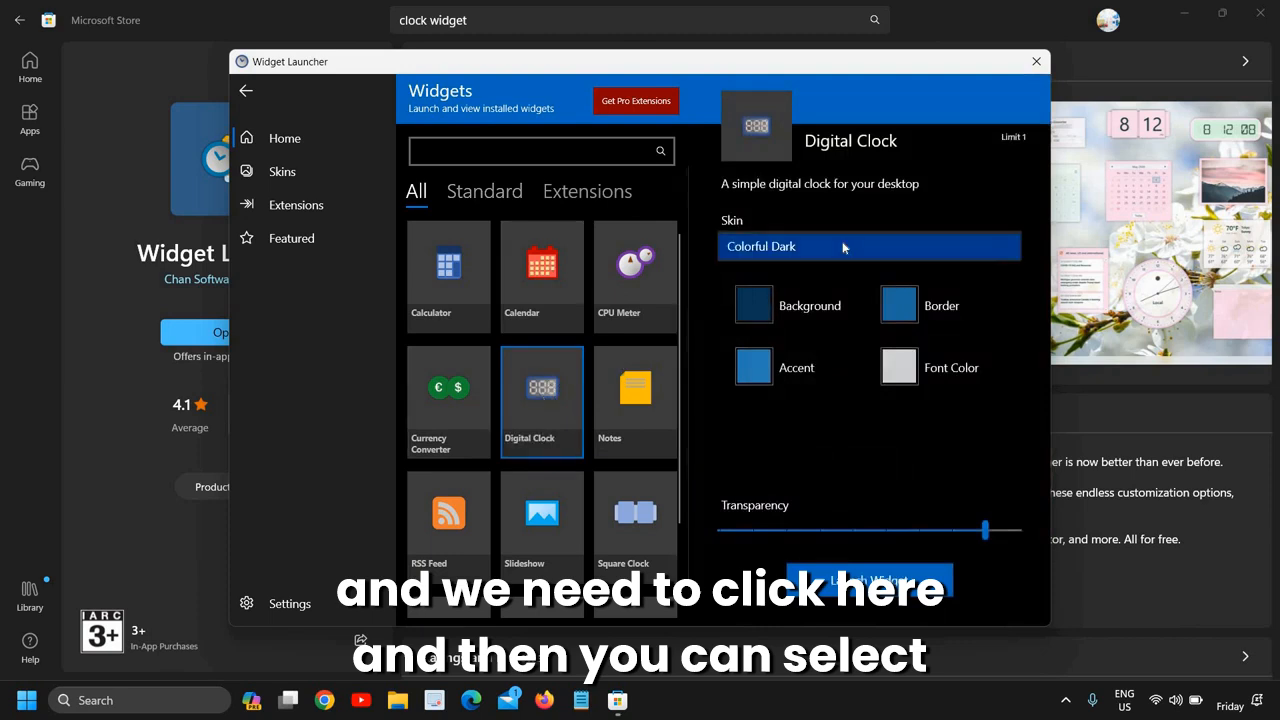
Try the Colorful skins, settle on Colorful Light and launch the Digital Clock widget onto the desktop.
left_click(868, 246)
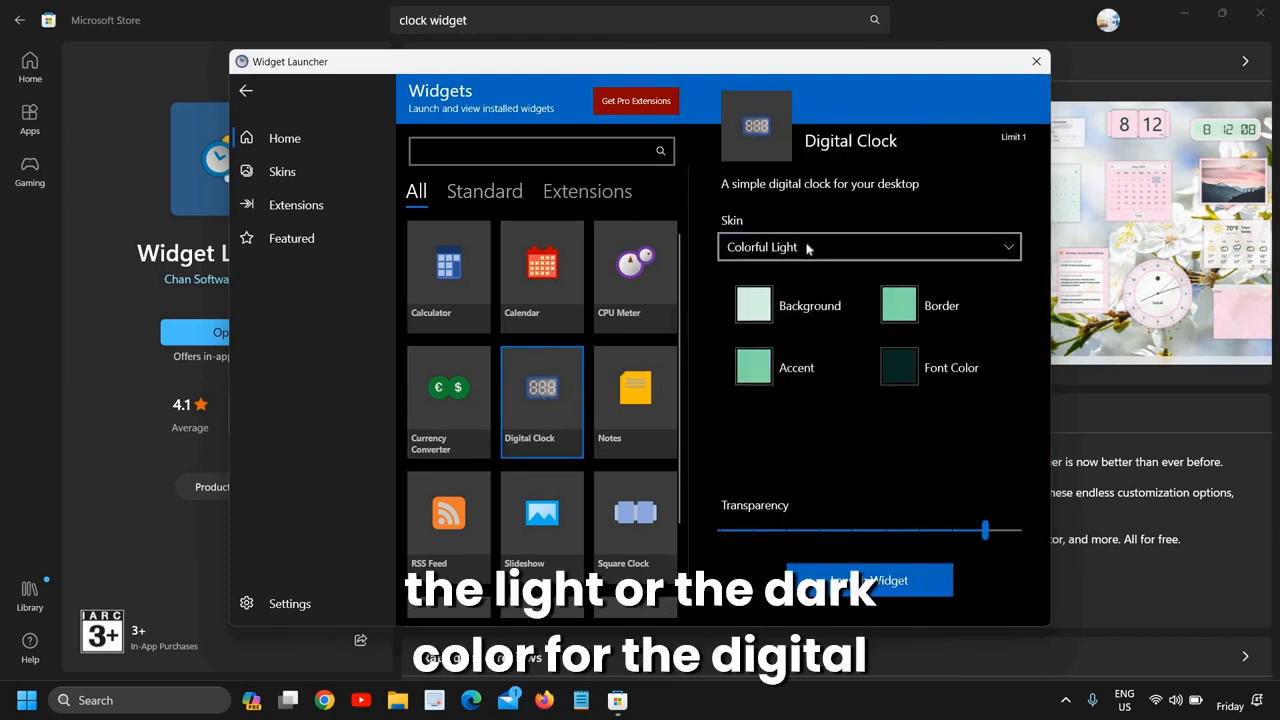
left_click(868, 248)
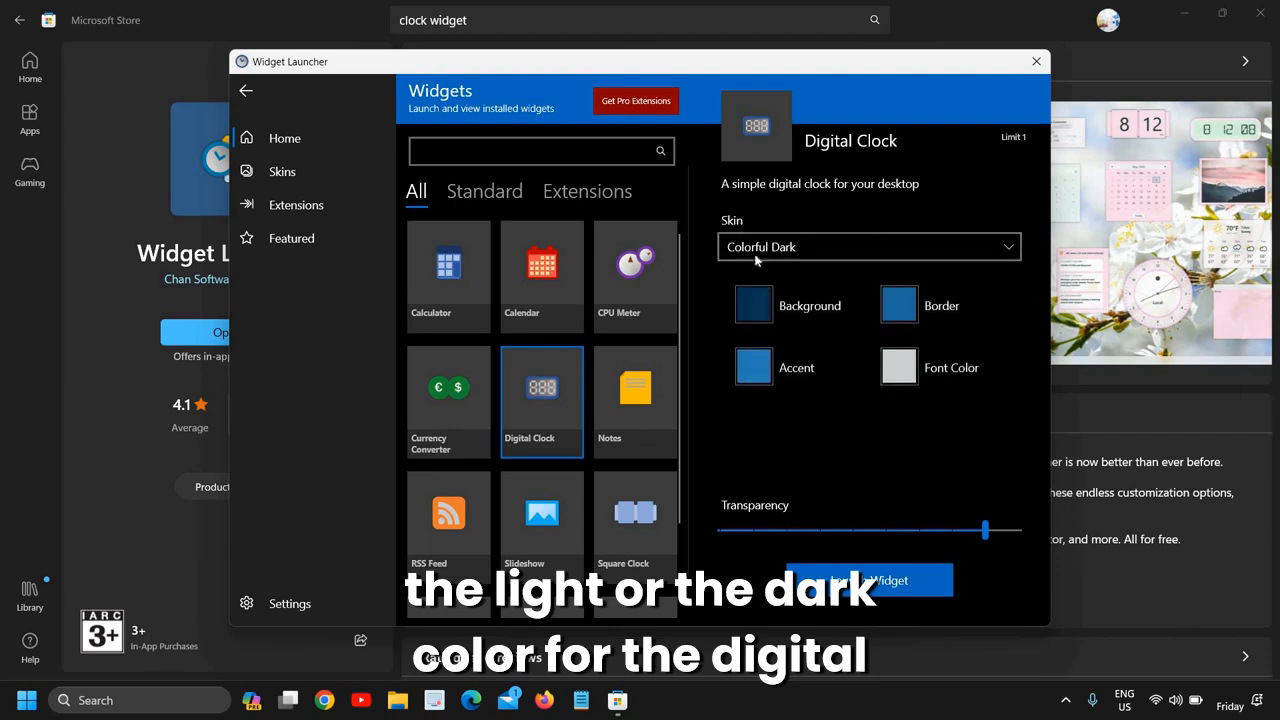
mouse_move(844, 288)
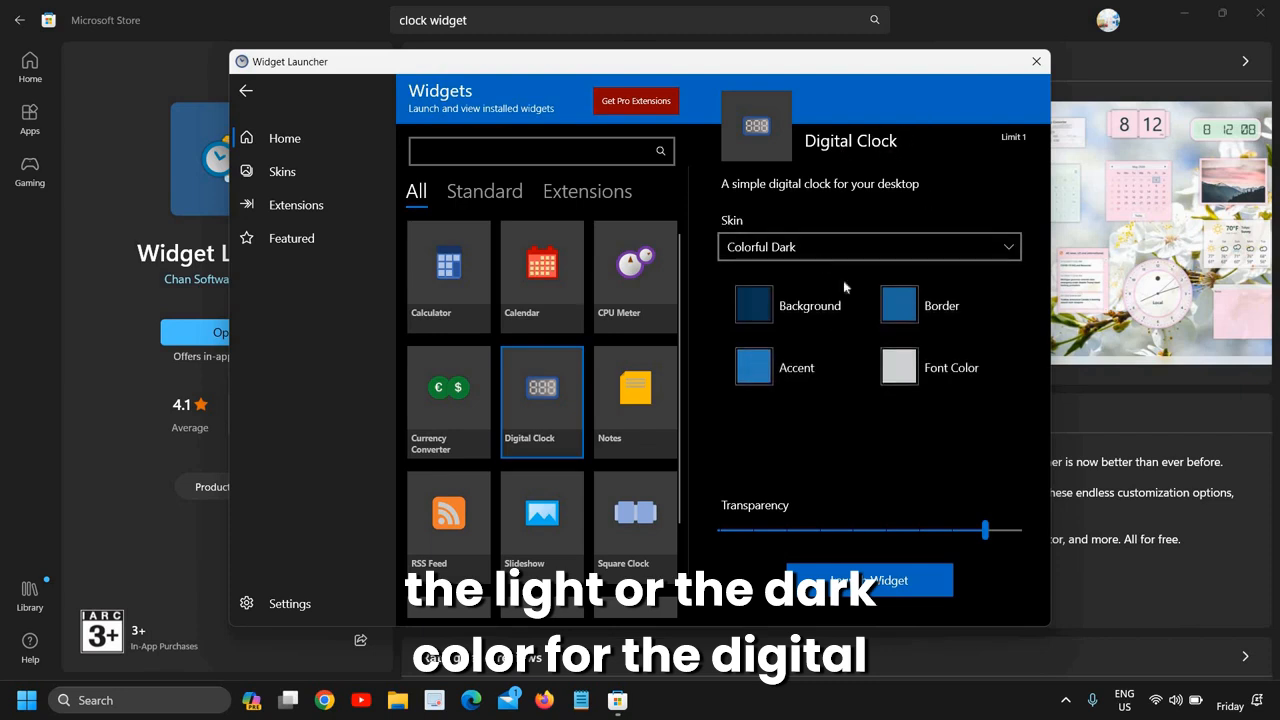
left_click(868, 246)
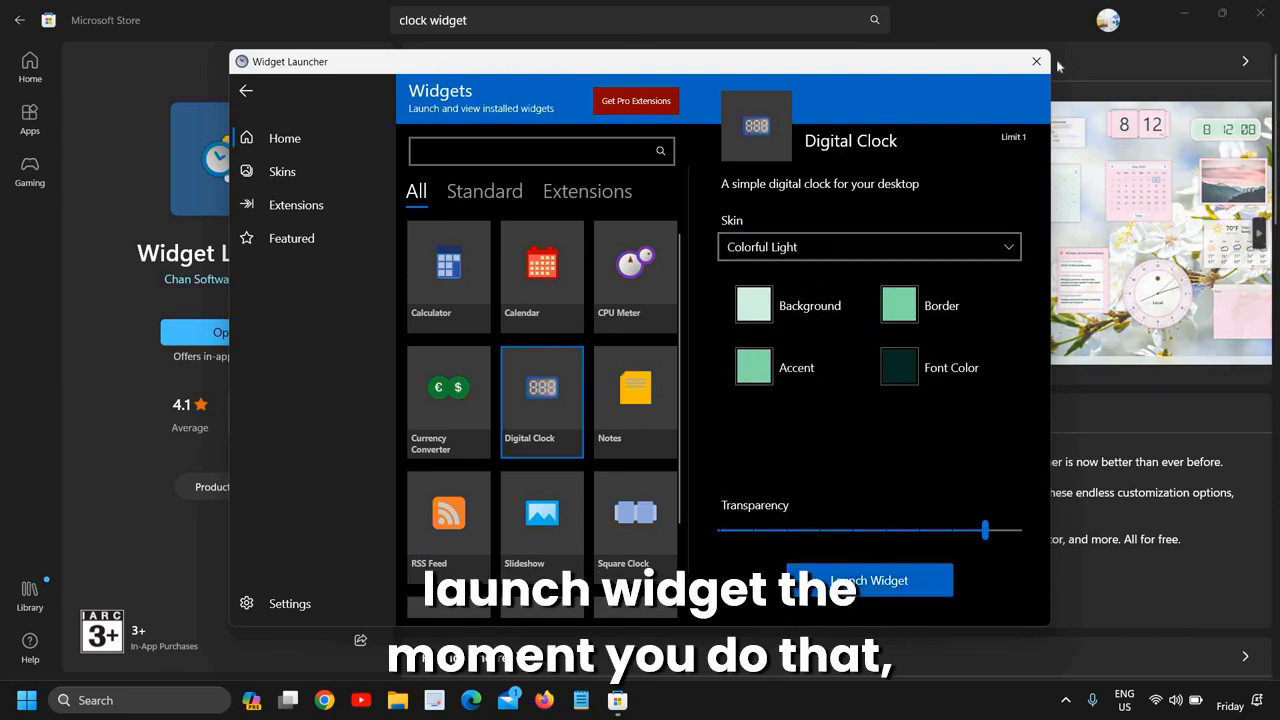
left_click(868, 580)
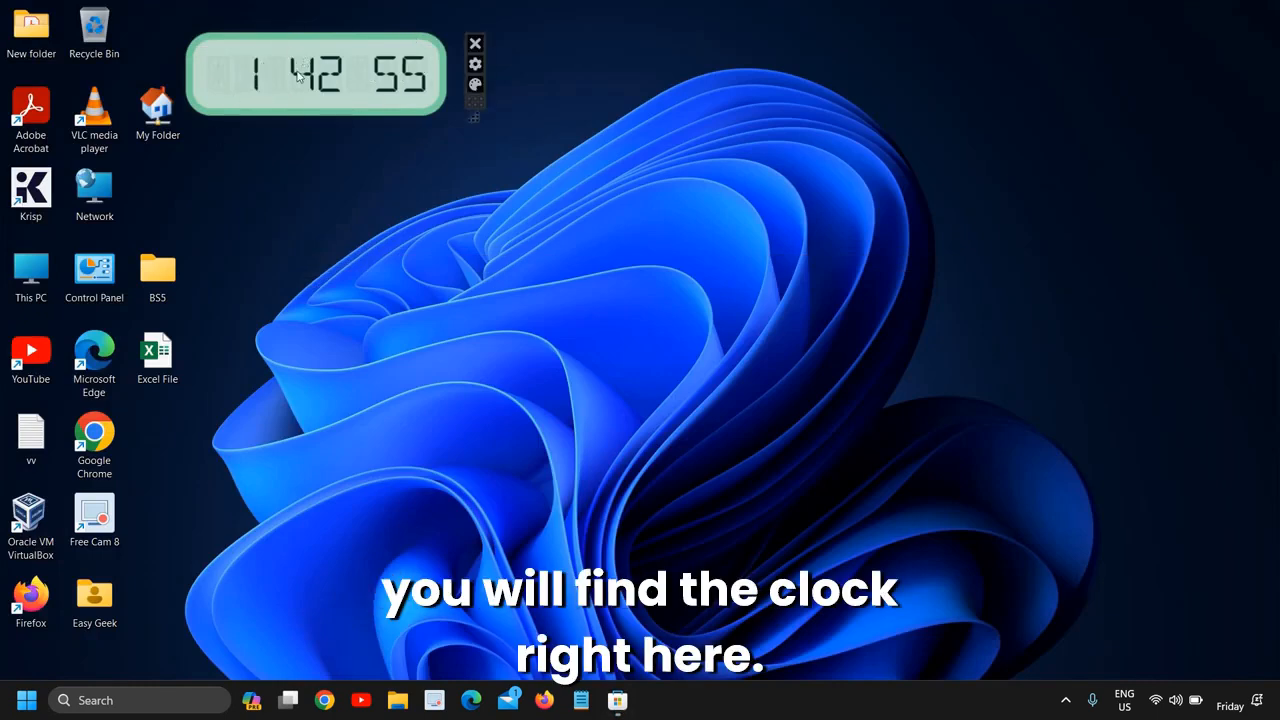
Drag the desktop clock widget rightward into position.
left_click_drag(316, 76, 1110, 76)
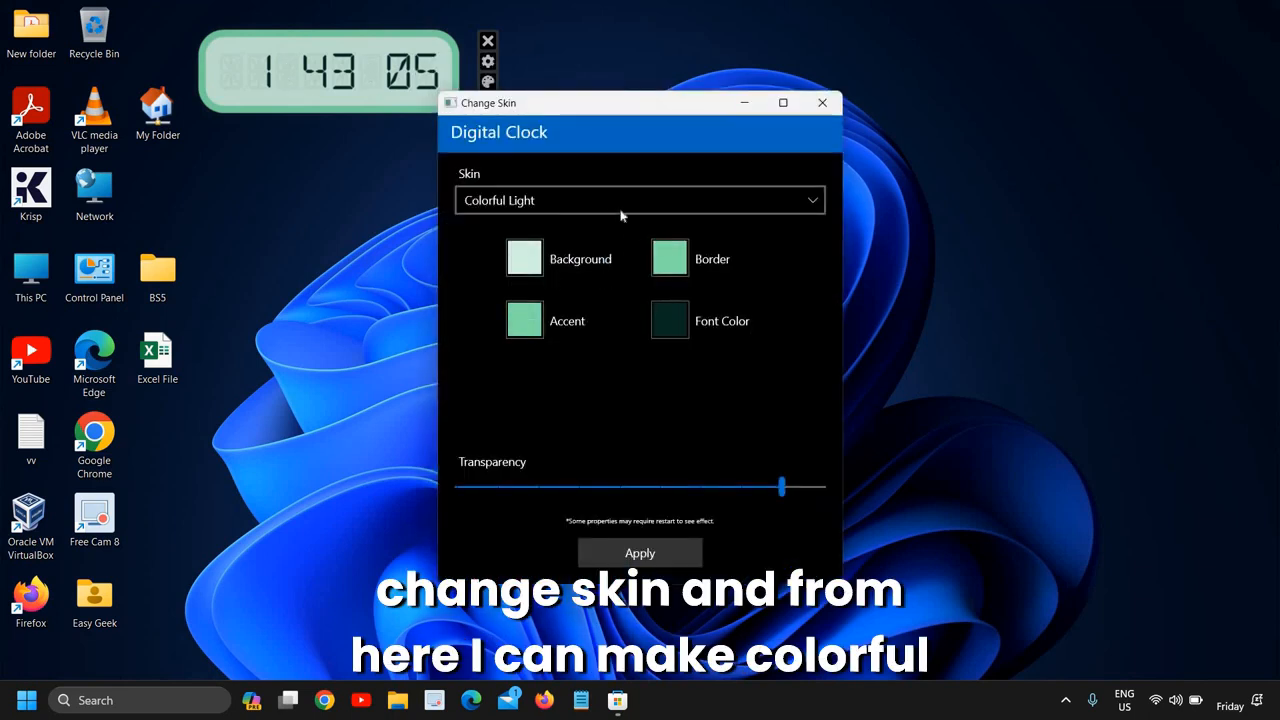
Apply the Colorful Dark skin to the desktop clock from the Change Skin window.
left_click(640, 200)
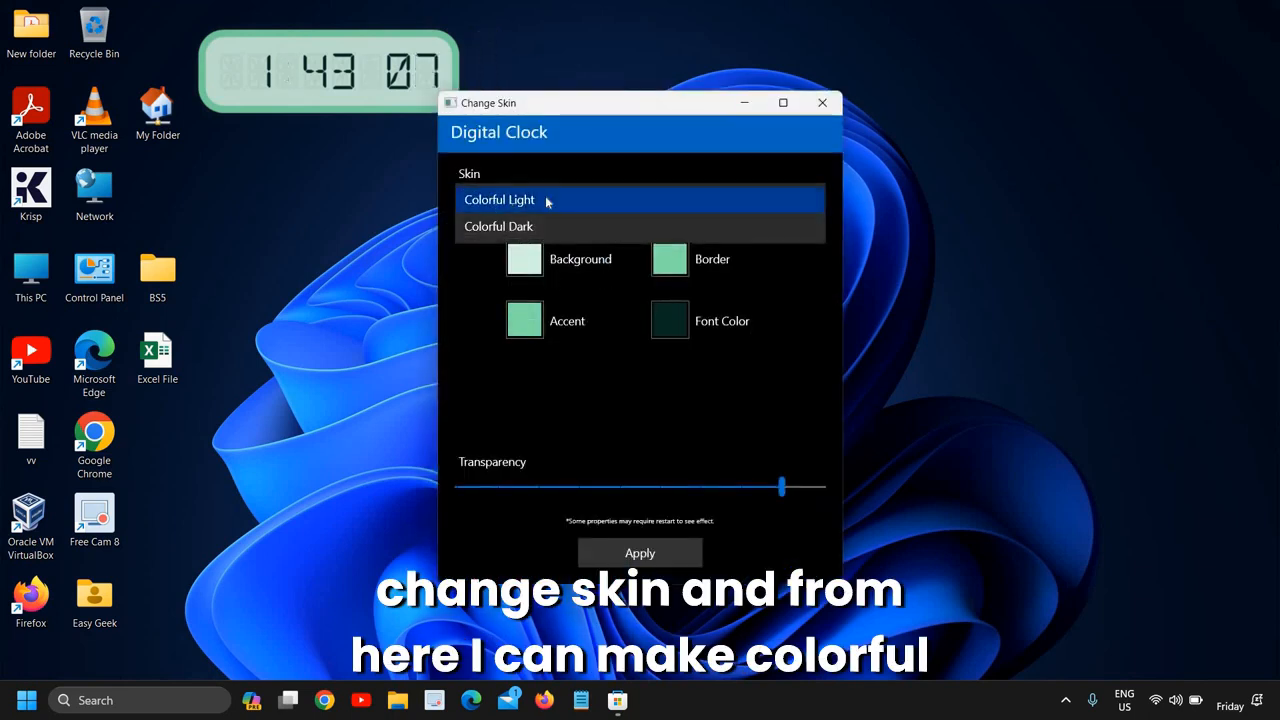
left_click(498, 226)
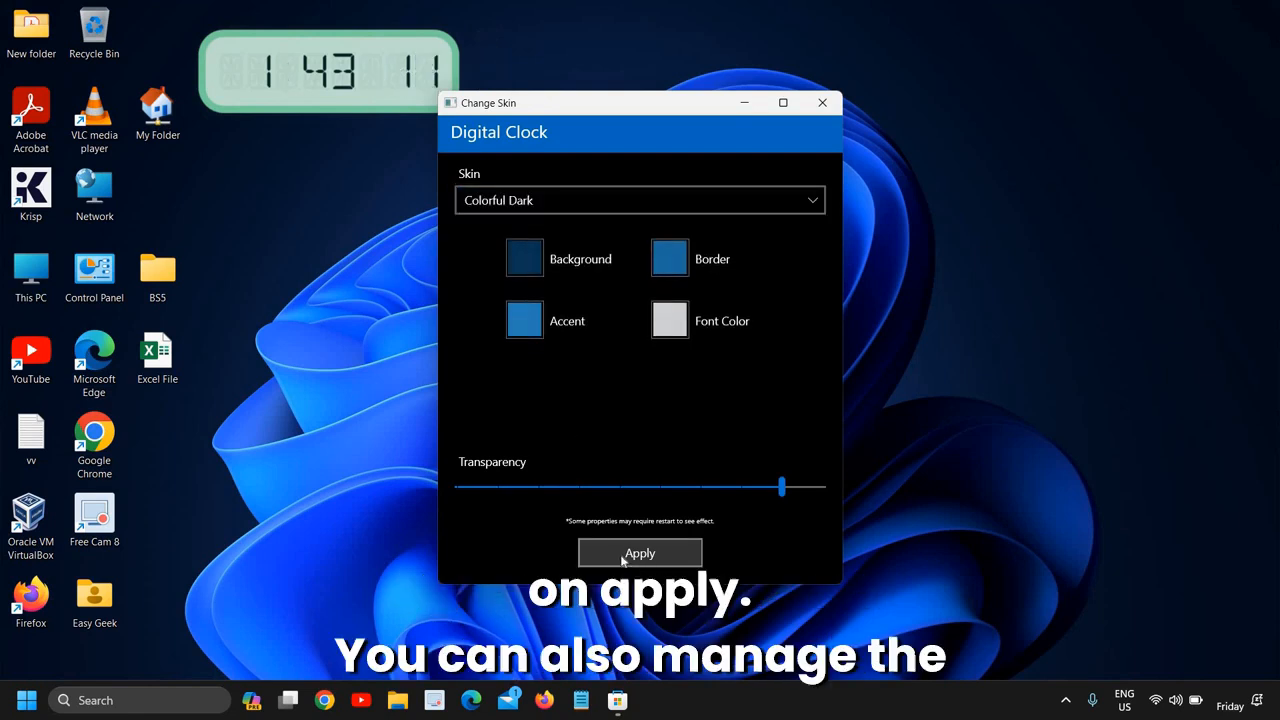
left_click(640, 552)
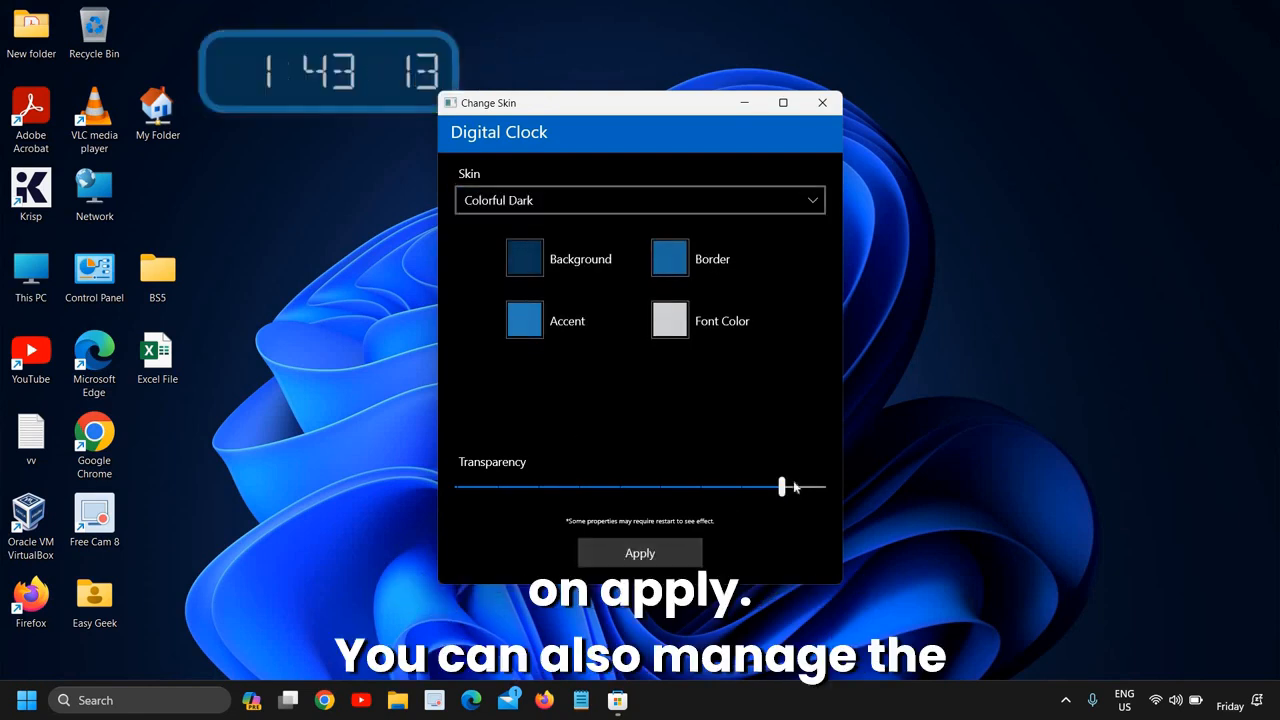
Lower the Transparency slider to a middle value and apply it to the dark clock.
left_click_drag(782, 488, 782, 488)
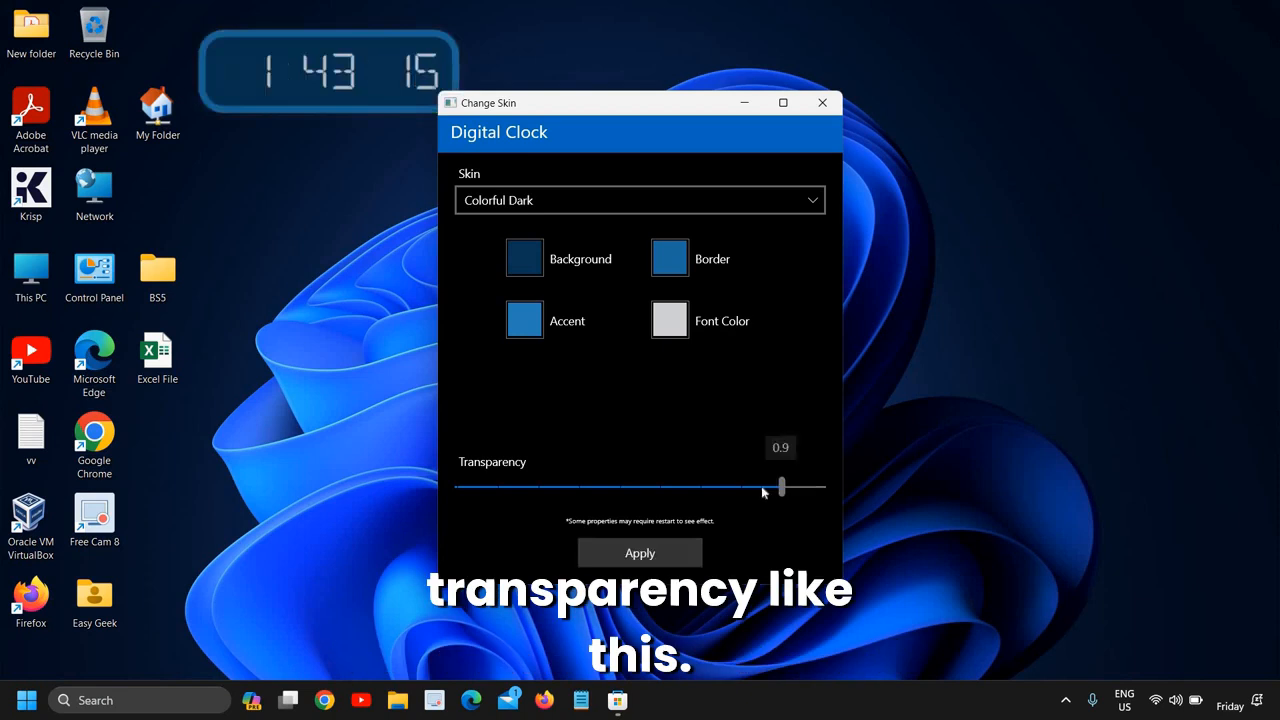
left_click_drag(780, 488, 578, 488)
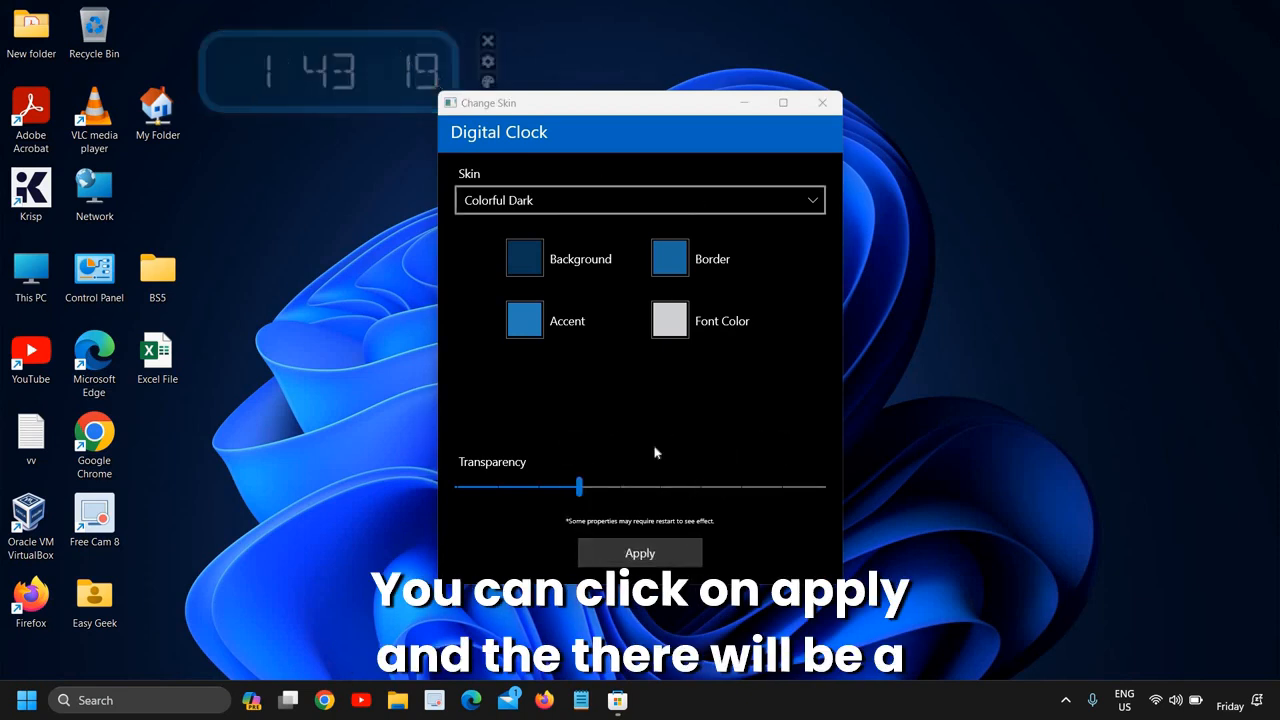
left_click(640, 552)
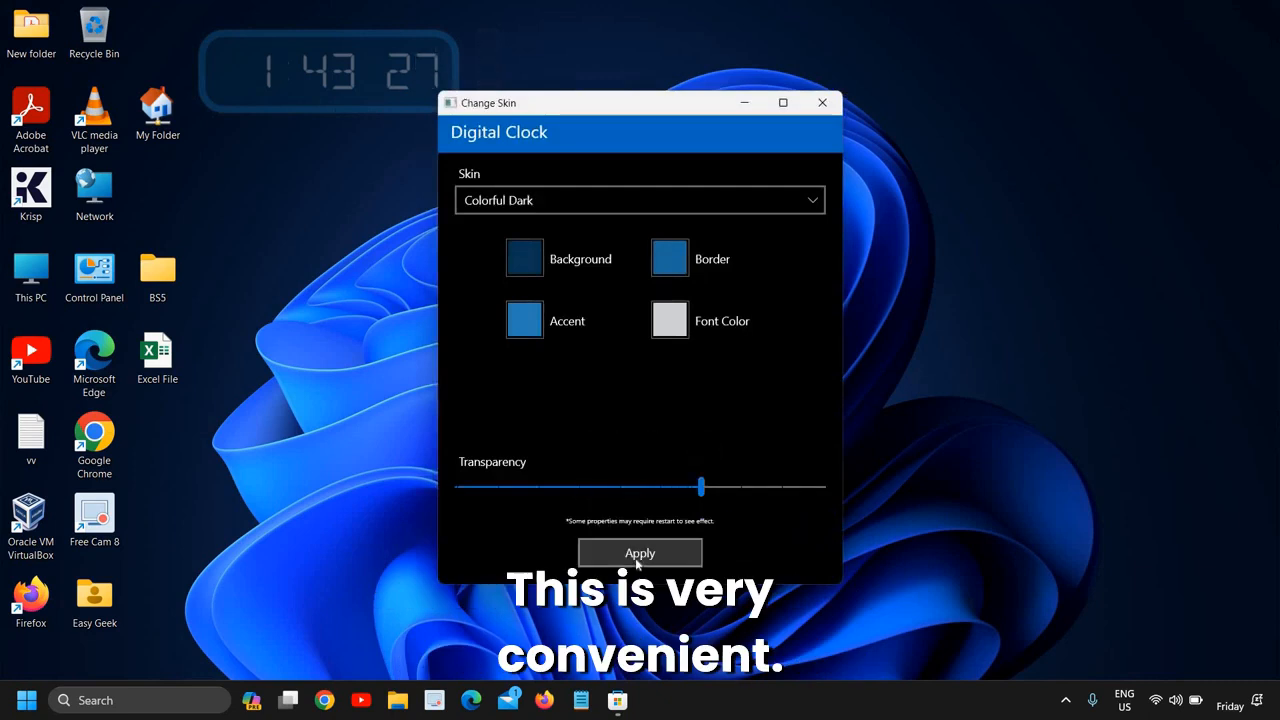
mouse_move(448, 76)
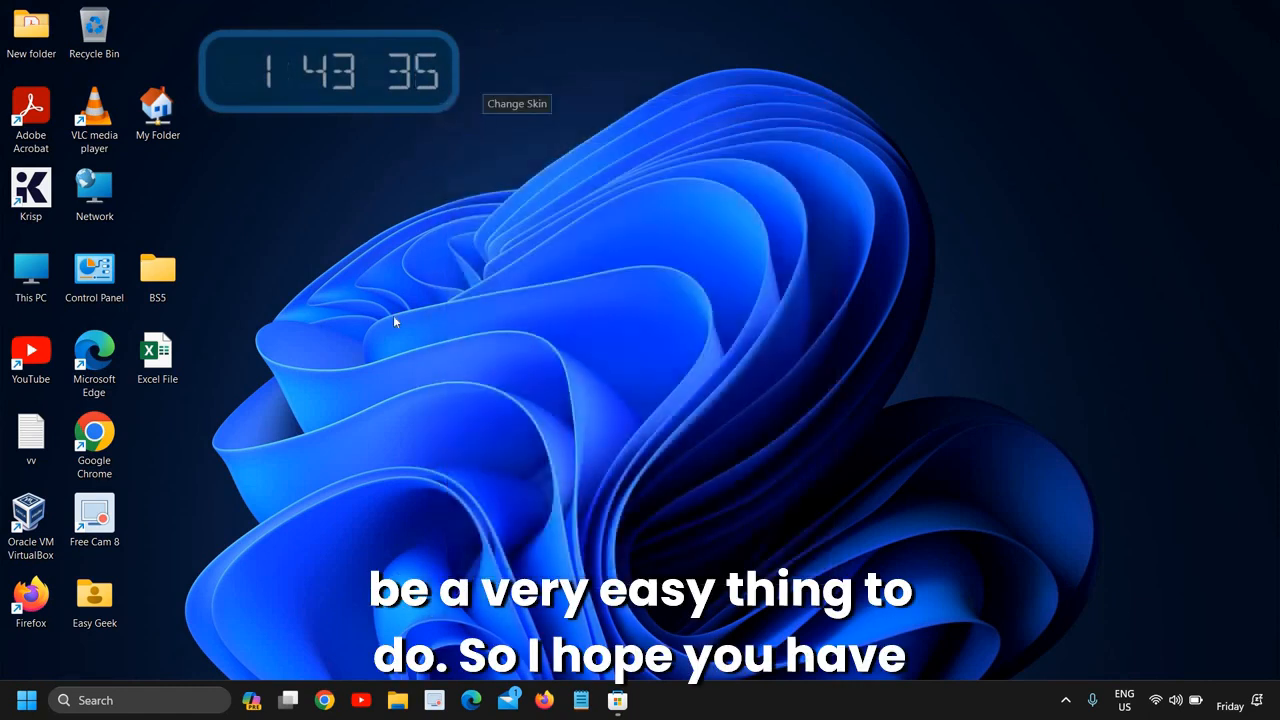
mouse_move(342, 320)
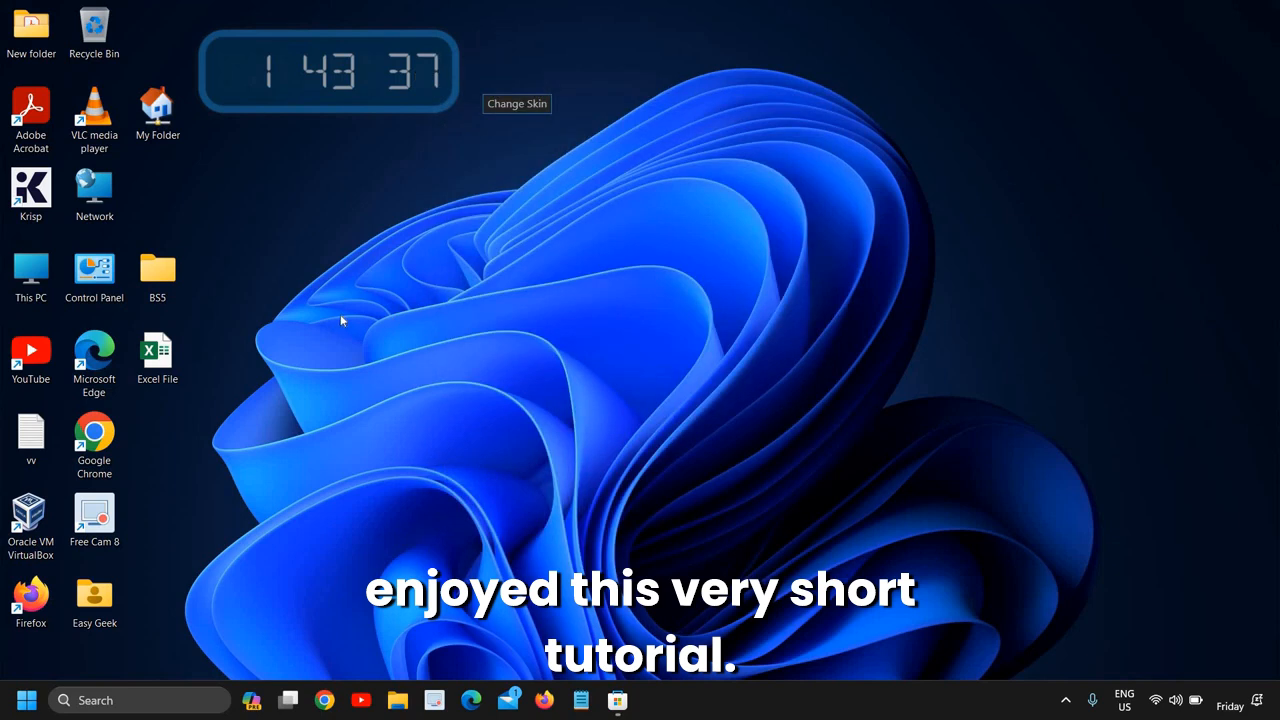